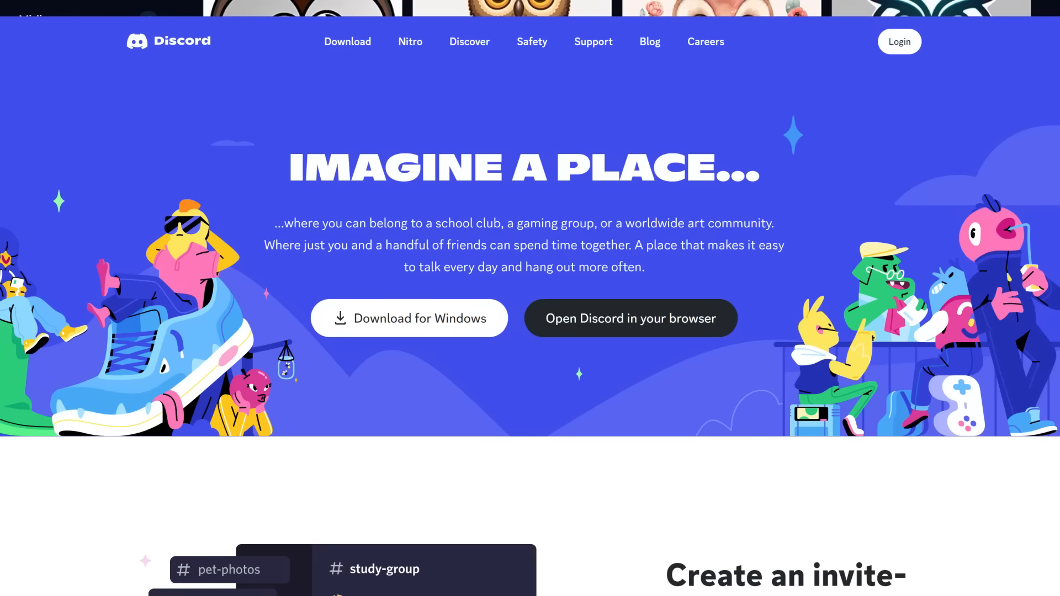
- Launch the Discord web app and land on the Friends page with the Midjourney Bot DM listed
left_click(629, 319)
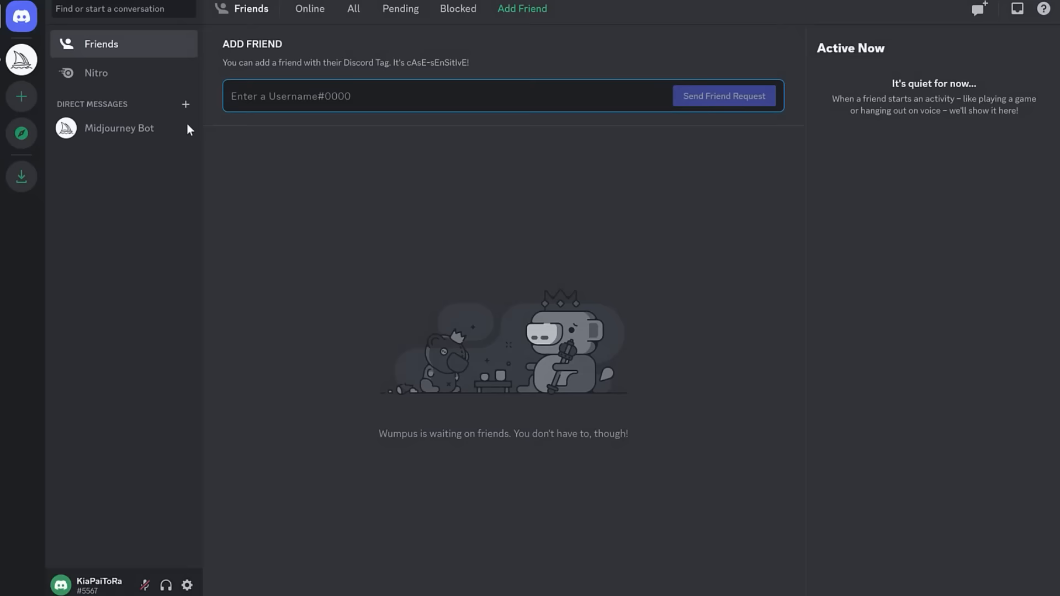
left_click(21, 60)
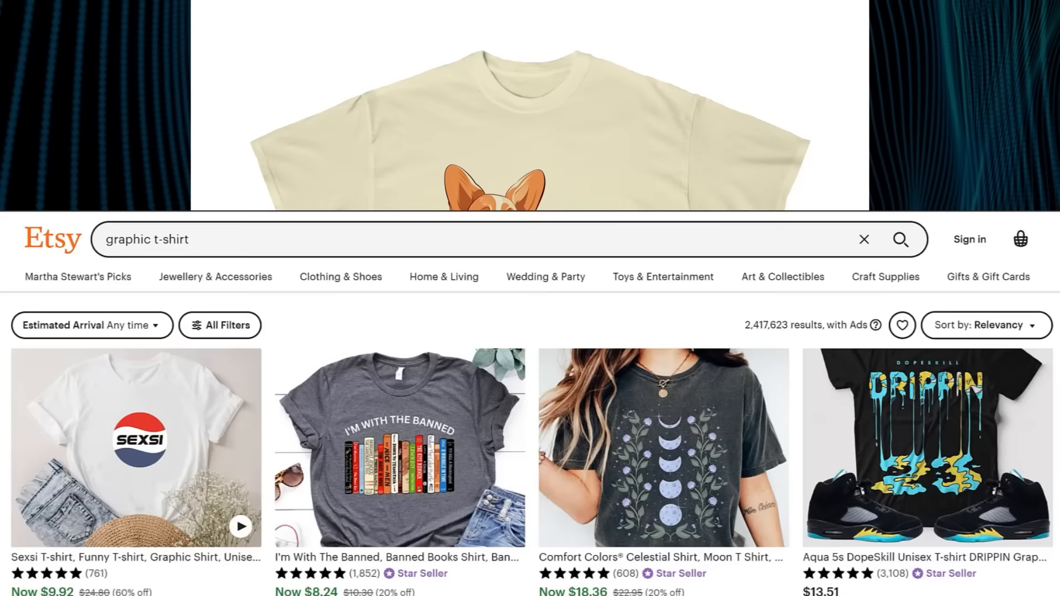
- Scroll down through the Etsy 'graphic t-shirt' results toward the OllieandPenny shop
scroll("down", 3)
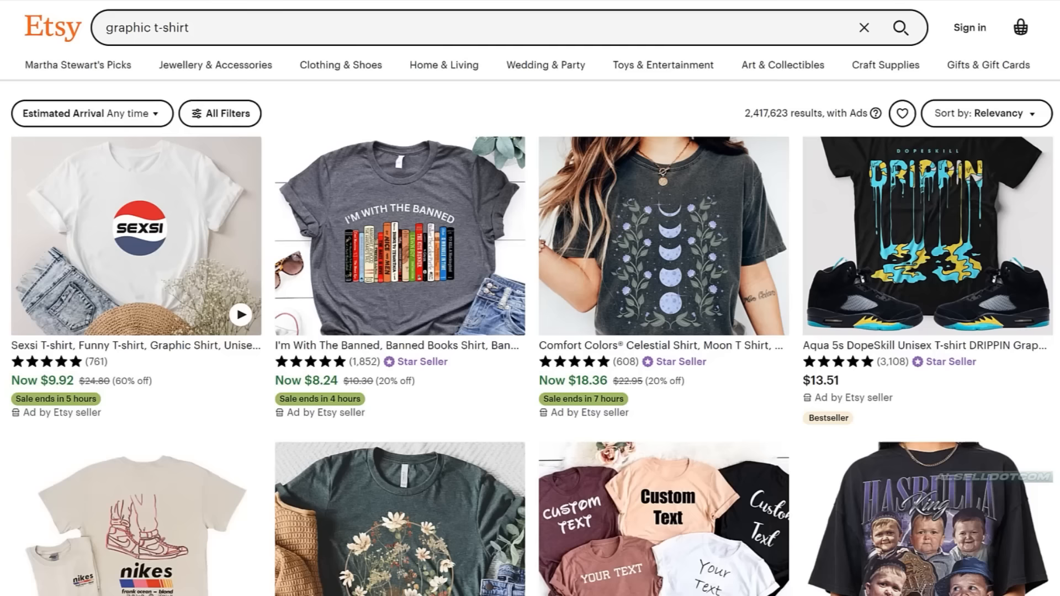
scroll("down", 3)
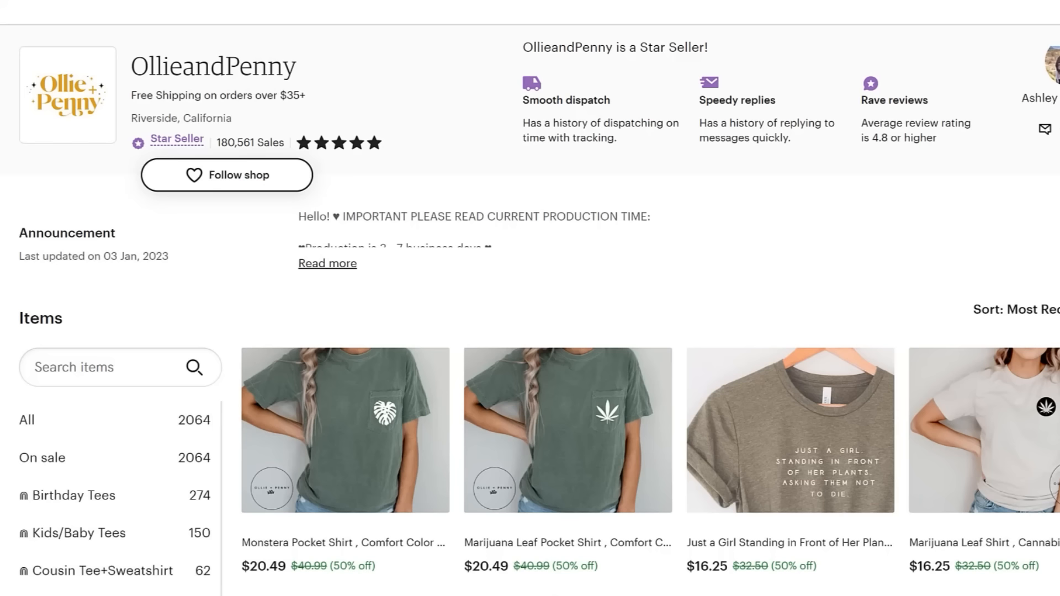
scroll("down", 3)
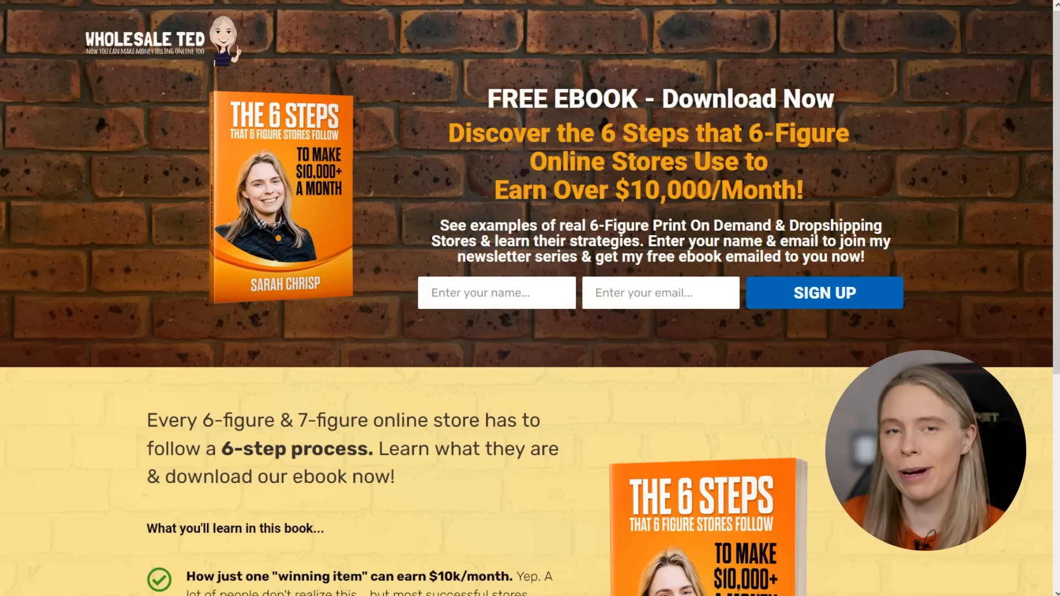
scroll("down", 3)
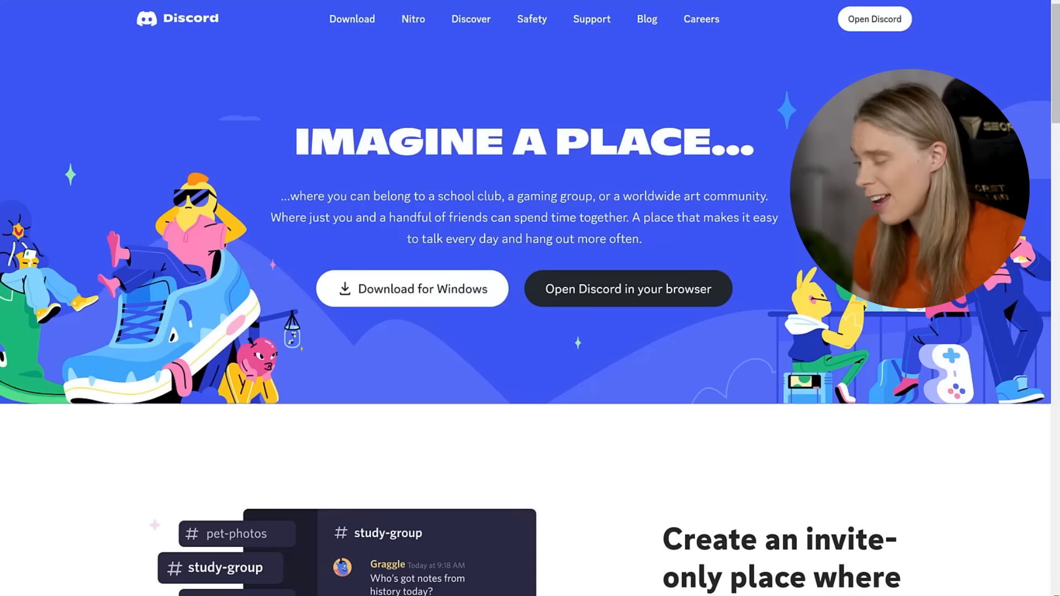
- Enter the Midjourney Bot DM in the Discord web app and begin a slash command
left_click(626, 289)
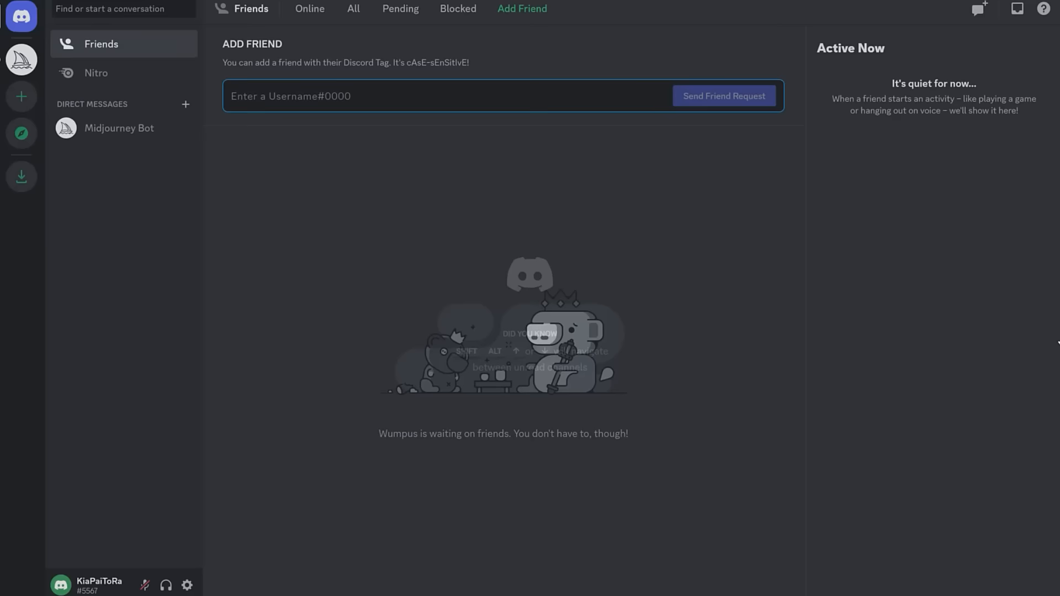
left_click(21, 60)
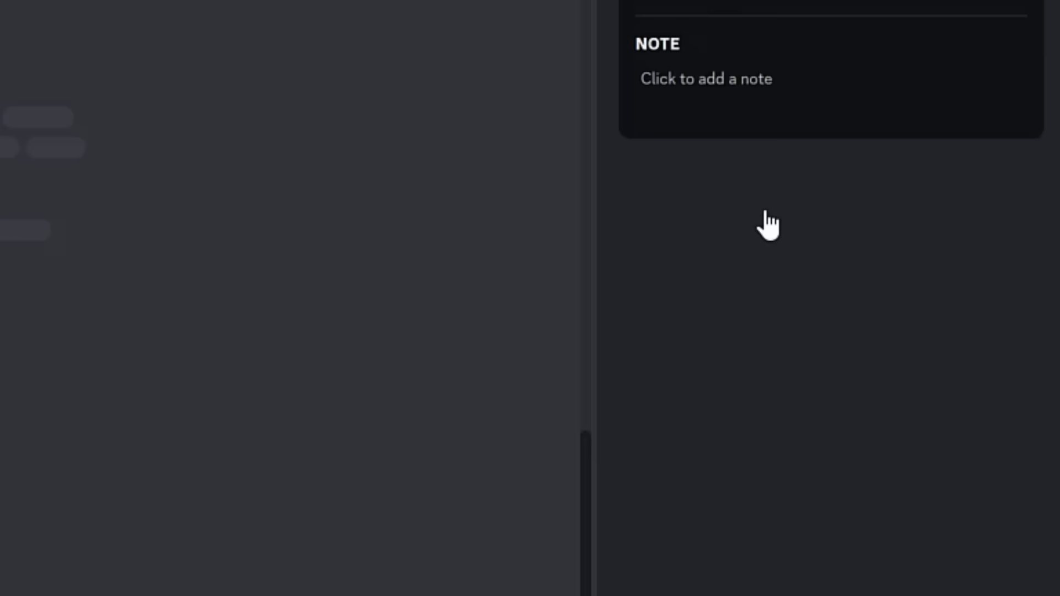
type("/i")
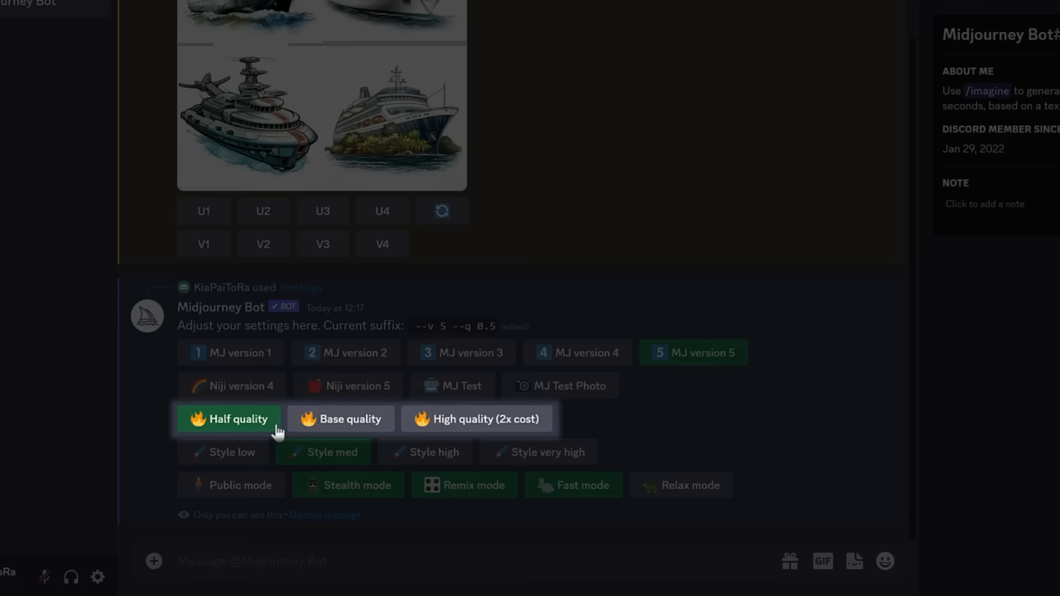
- Switch Midjourney settings to High quality (2x cost) and Style high, giving suffix --v 5 --q 2 --s 250
left_click(476, 418)
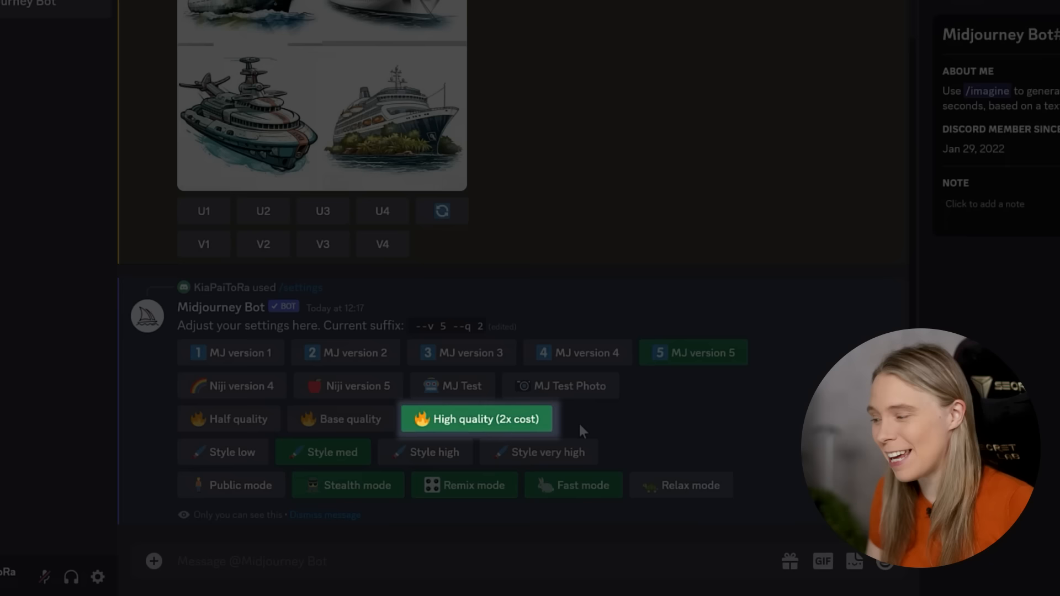
left_click(323, 451)
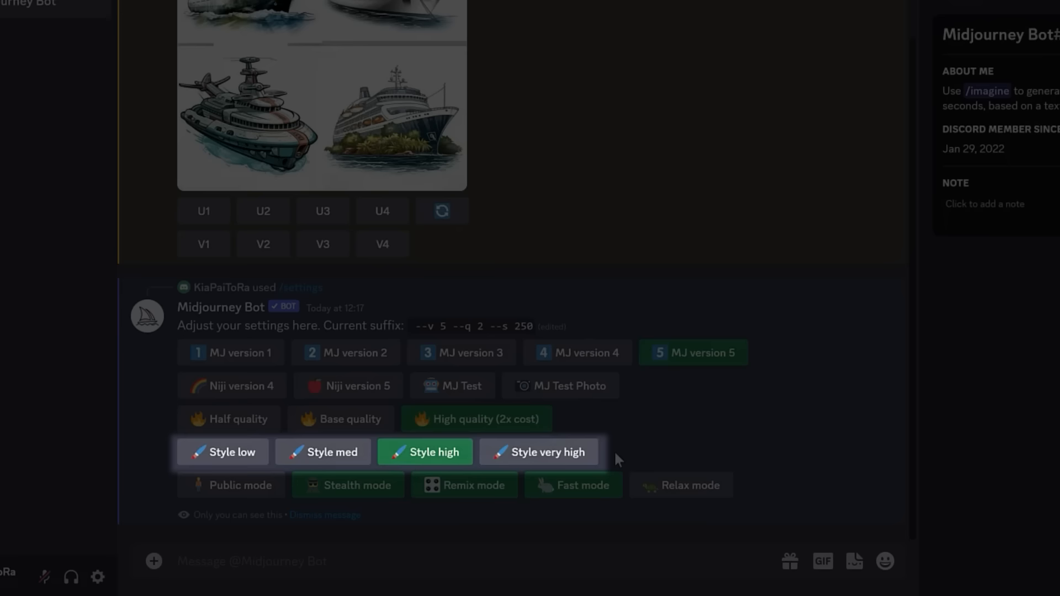
left_click(347, 484)
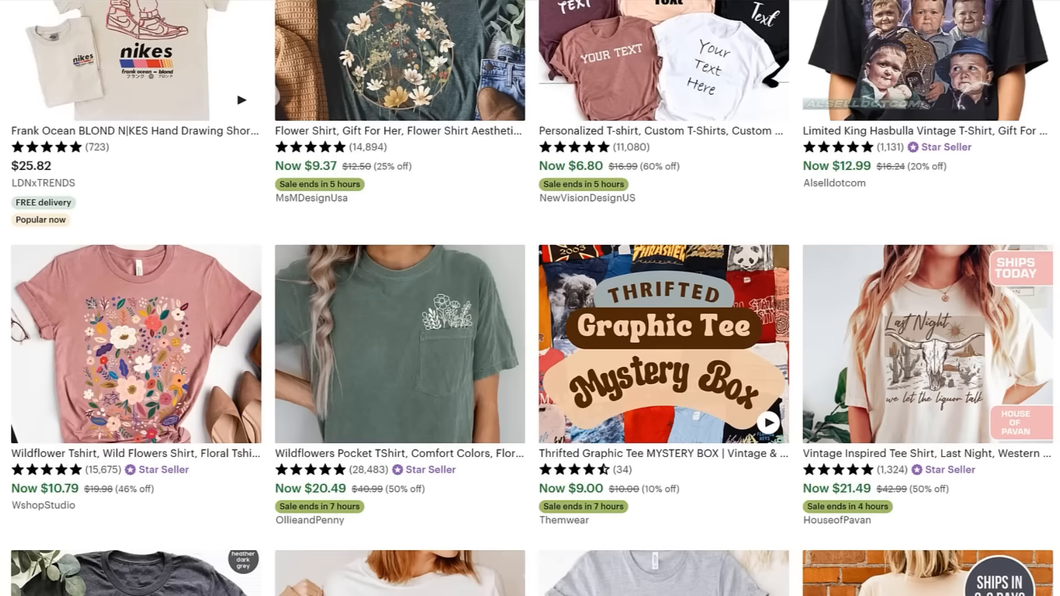
- Browse the Etsy t-shirt results featuring wildflower and floral design shirts
left_click(398, 61)
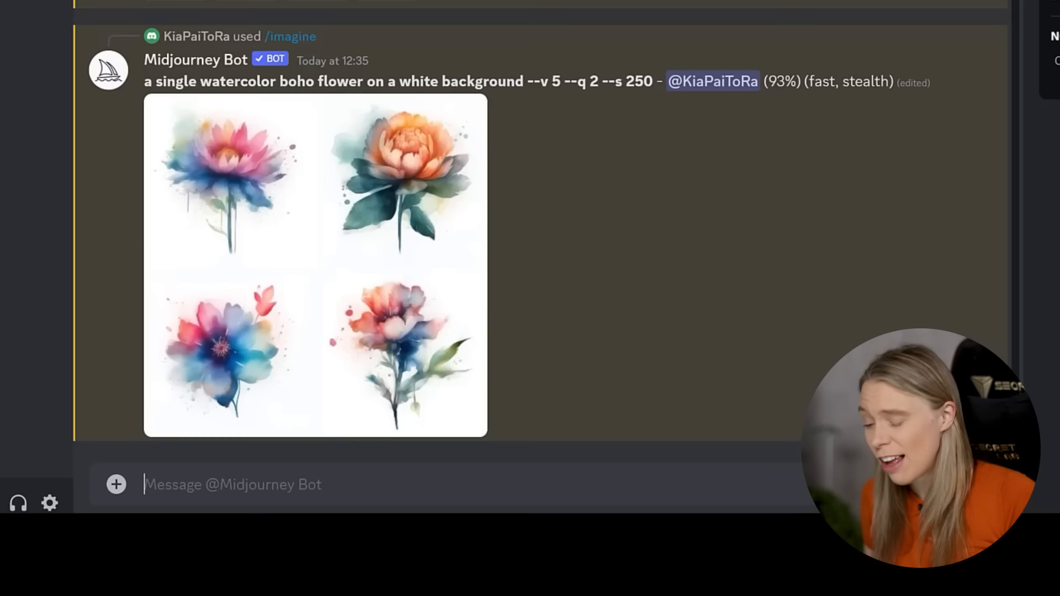
- Start an /imagine command for the watercolor boho flower prompt in the Midjourney Bot DM
scroll("down", 3)
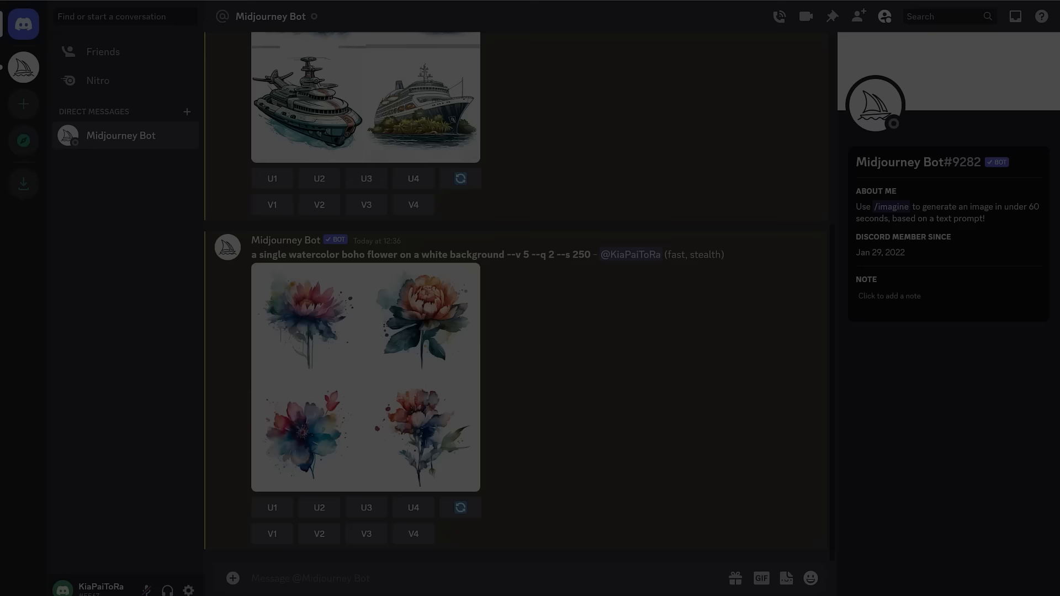
type("/imagine")
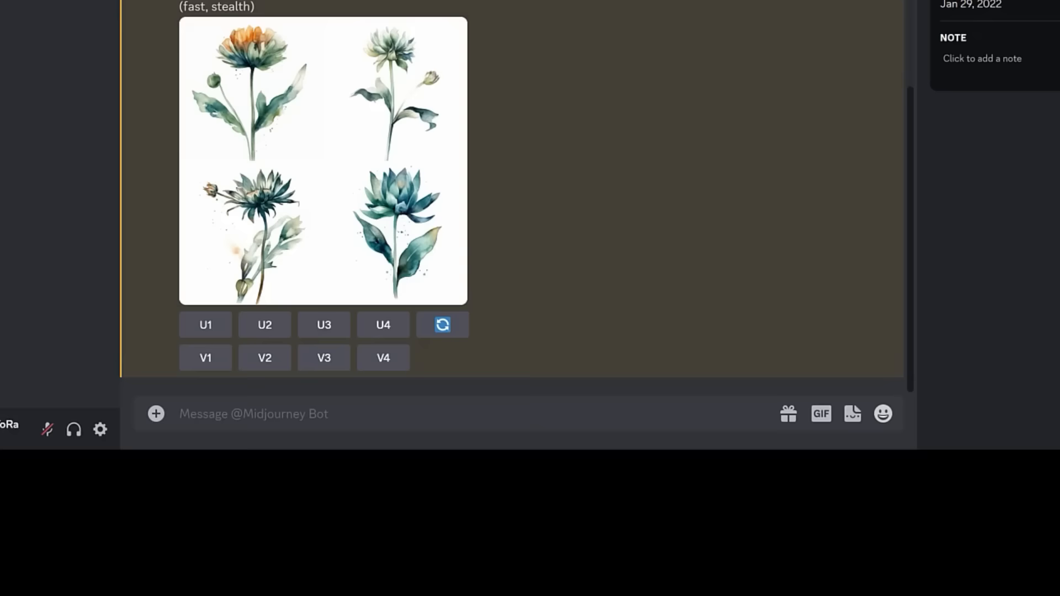
- Reroll the long-green-stem watercolor flower grid for new variations
left_click(442, 325)
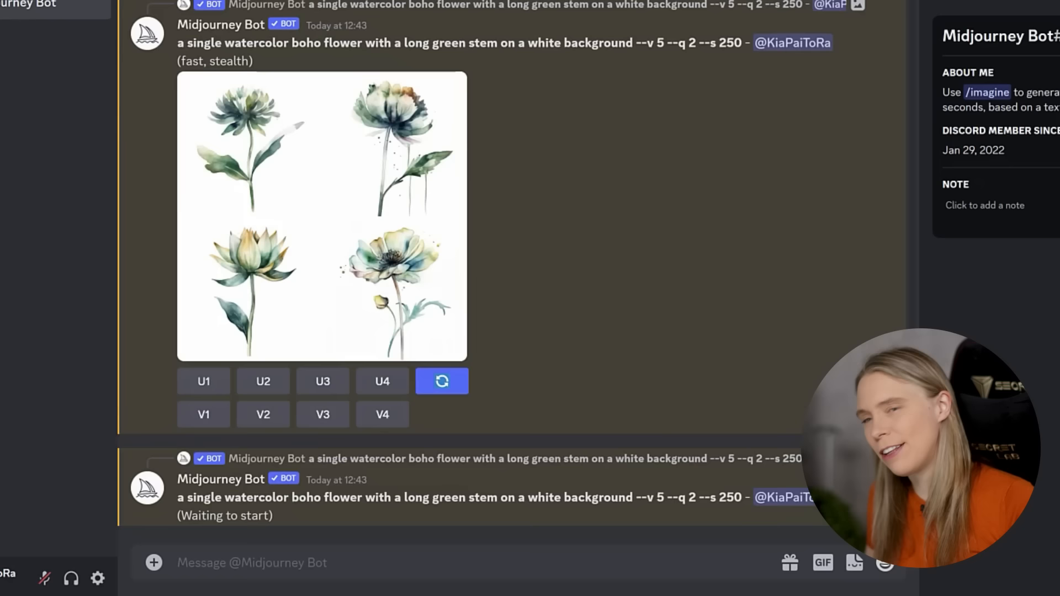
left_click(442, 380)
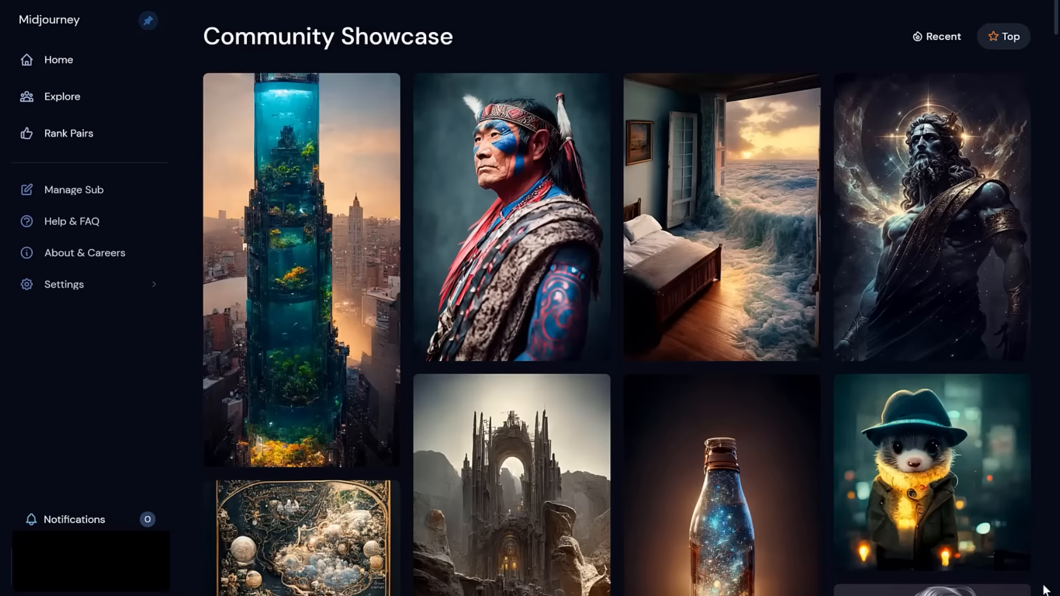
- Scroll through the Top images in the Midjourney Community Showcase gallery
scroll("down", 3)
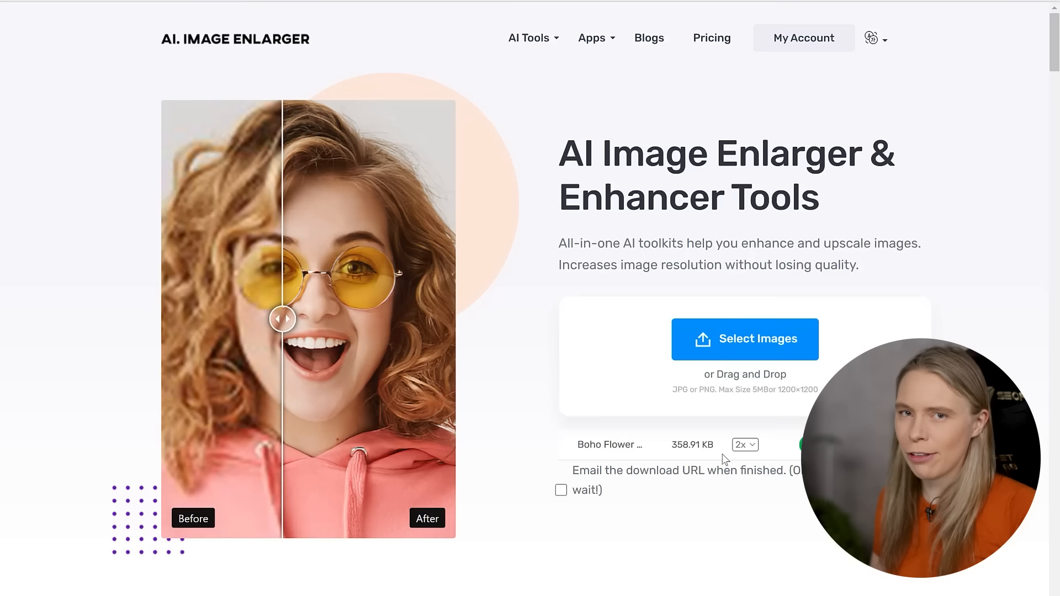
- Start the 2x enlargement of the uploaded Boho Flower image
left_click(744, 443)
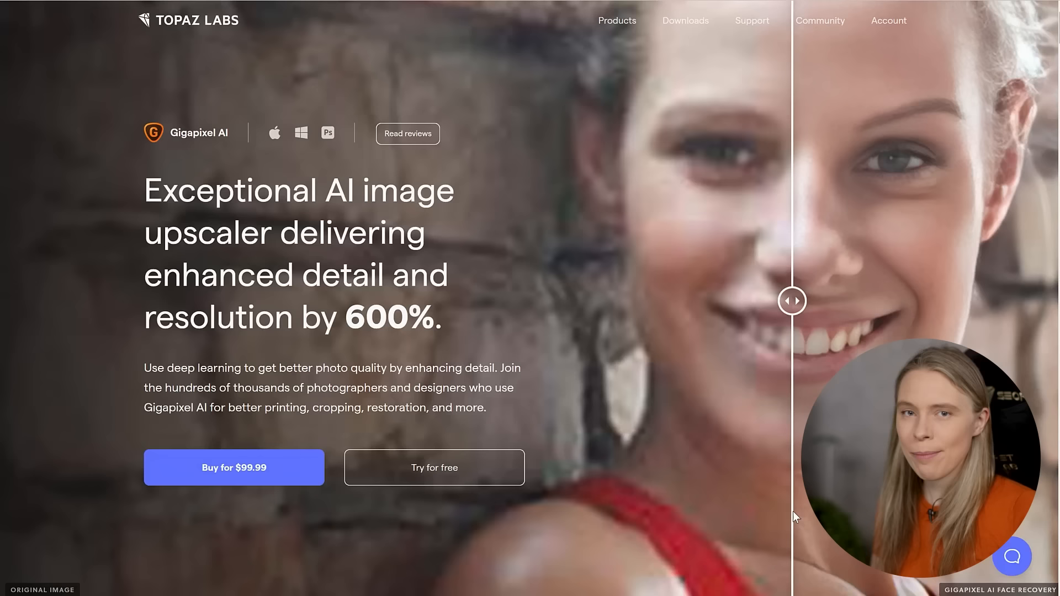
left_click_drag(792, 301, 705, 301)
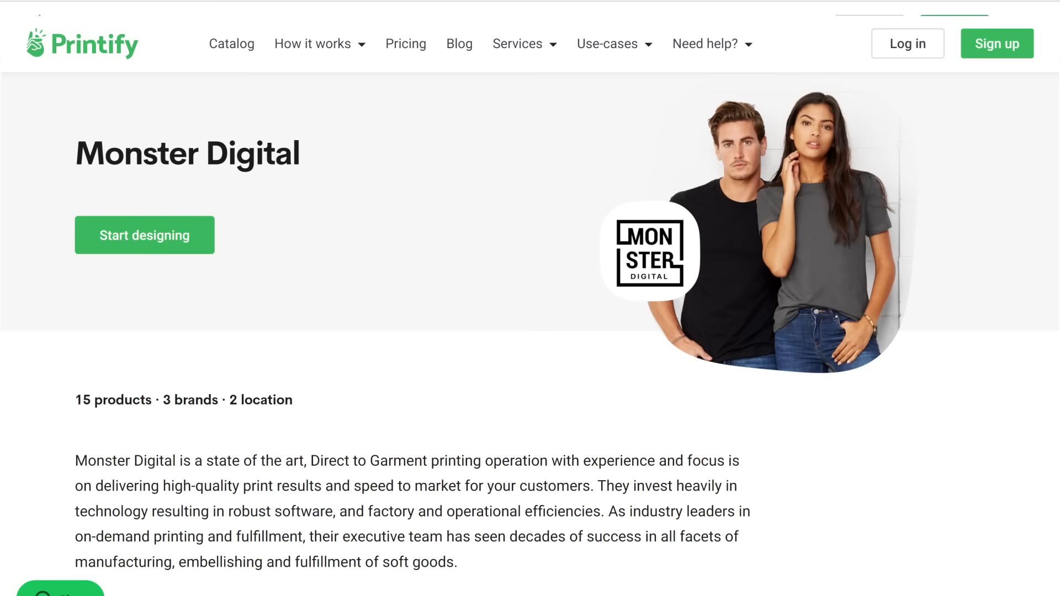
- Start designing with Monster Digital and nudge the top-right flower into place on the tee front
left_click(144, 235)
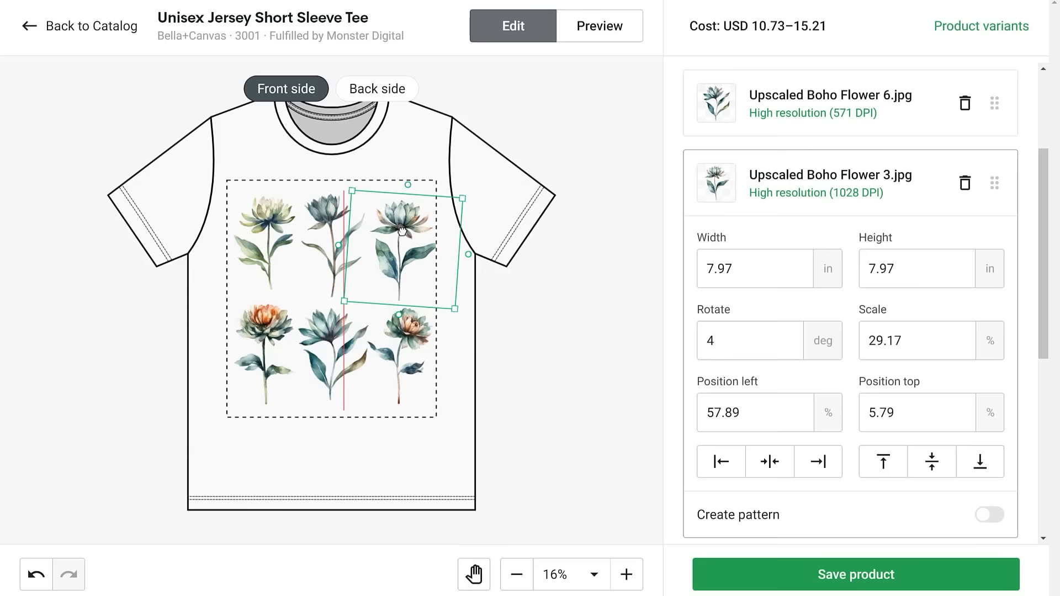
left_click_drag(403, 232, 389, 229)
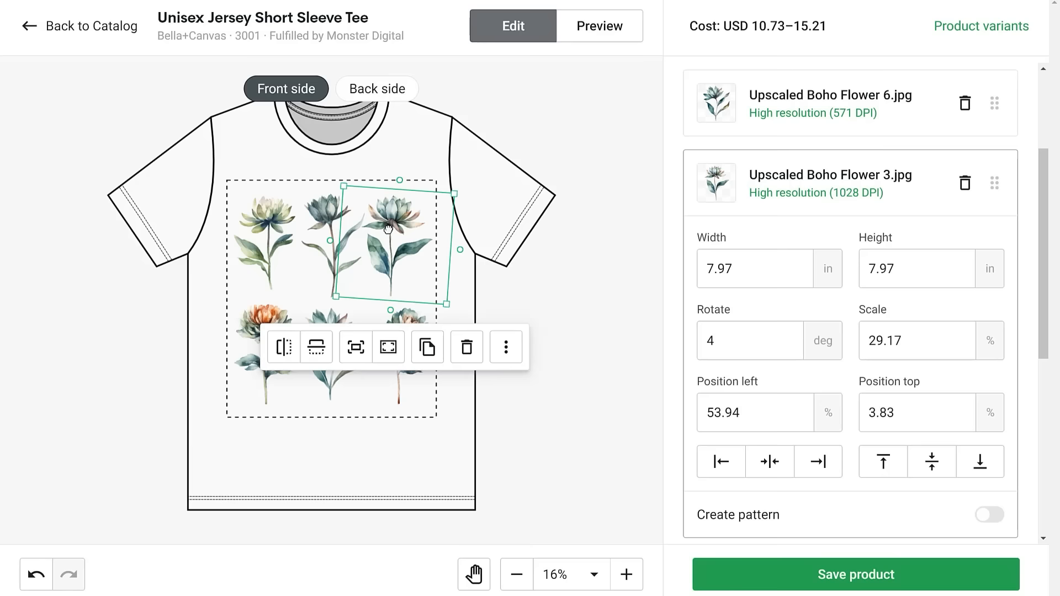